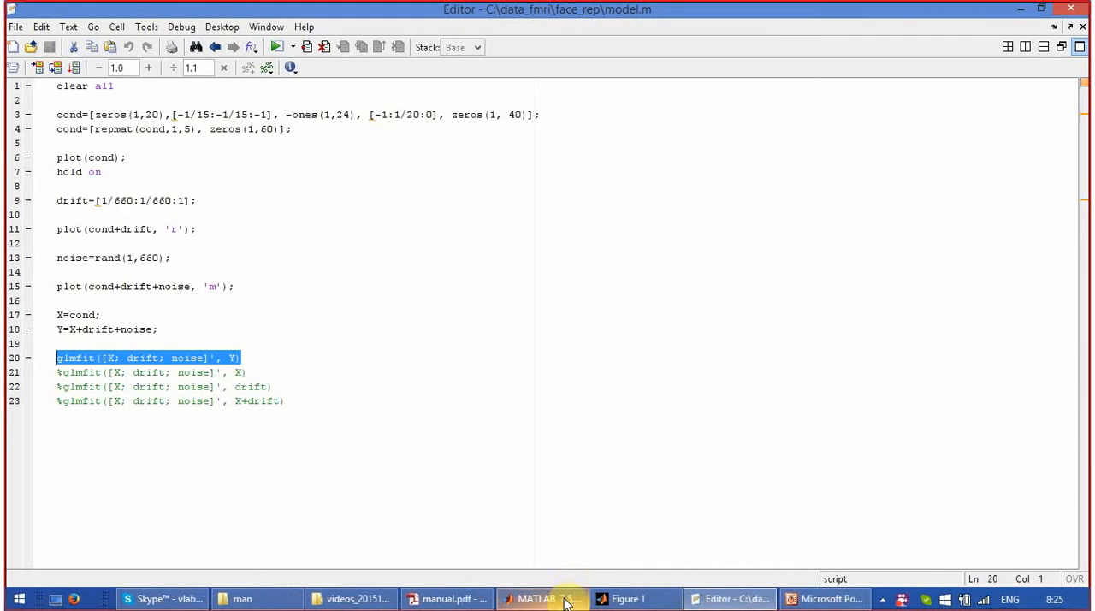
Switch from the Editor to the Command Window showing the STATS output and standard errors.
click(537, 599)
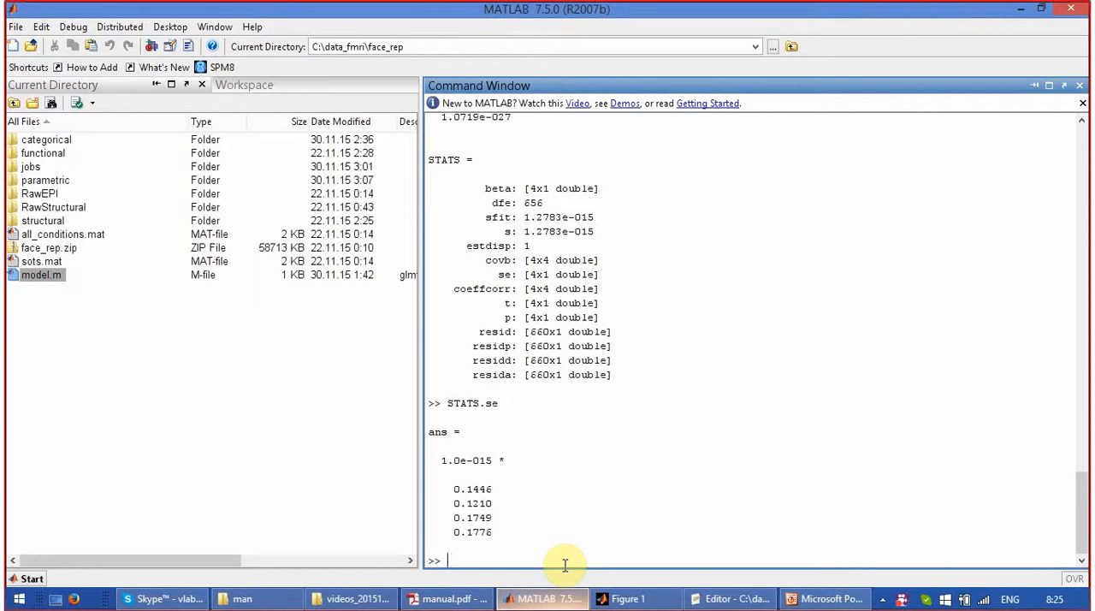
Run [B,DEV,STATS]=glmfit([X; drift; noise]', Y), giving coefficients near 0, 1, 1, 1.
text([B,DEV,STATS]=glmfit([X; drift; noise]', Y))
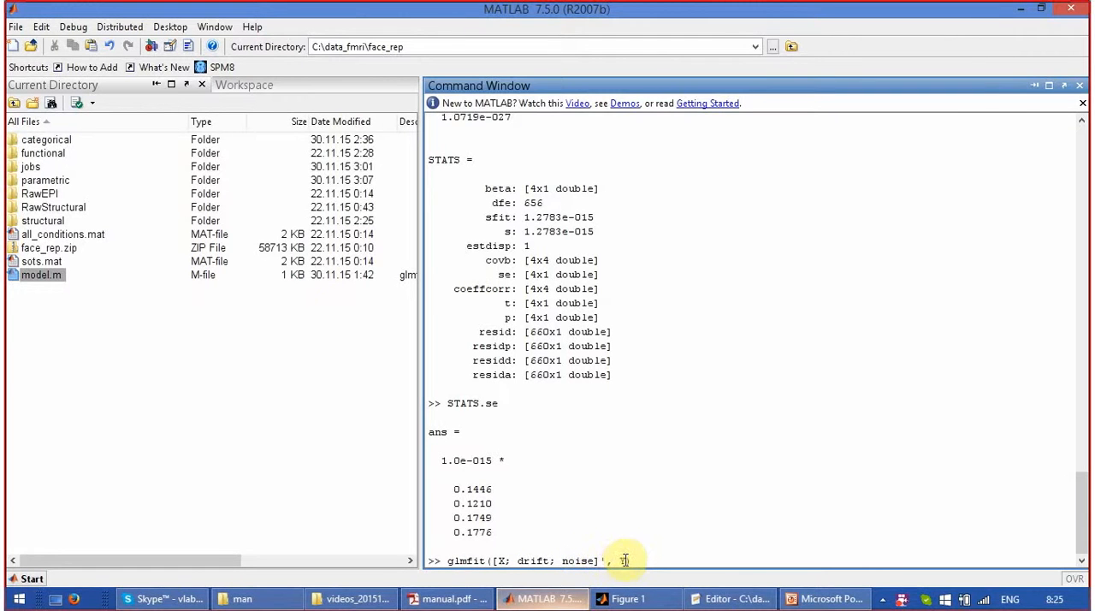
text(Y))
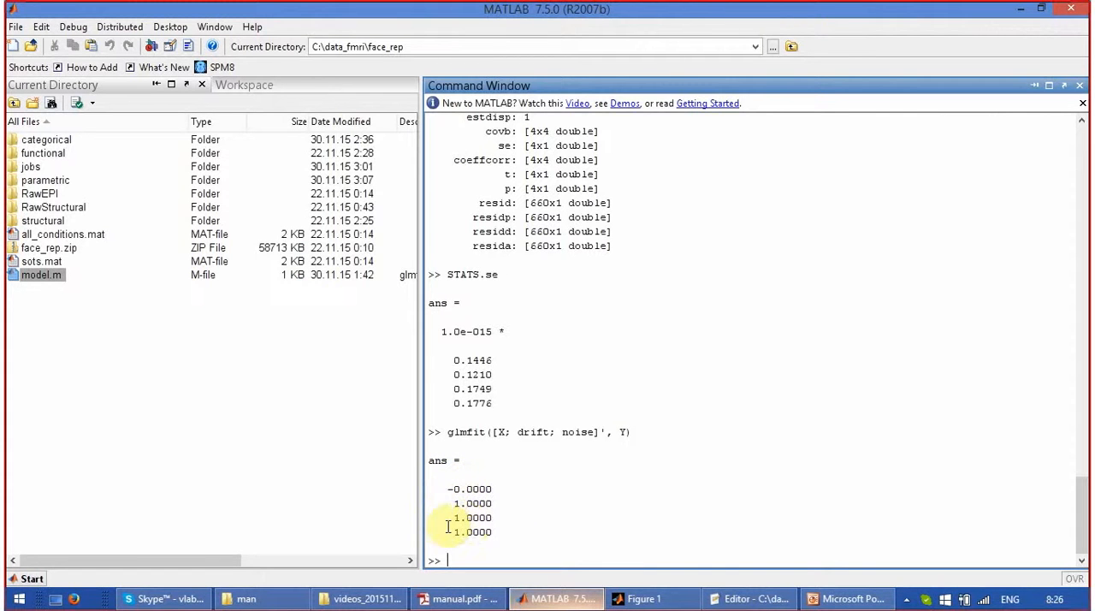
mouse_move(510, 548)
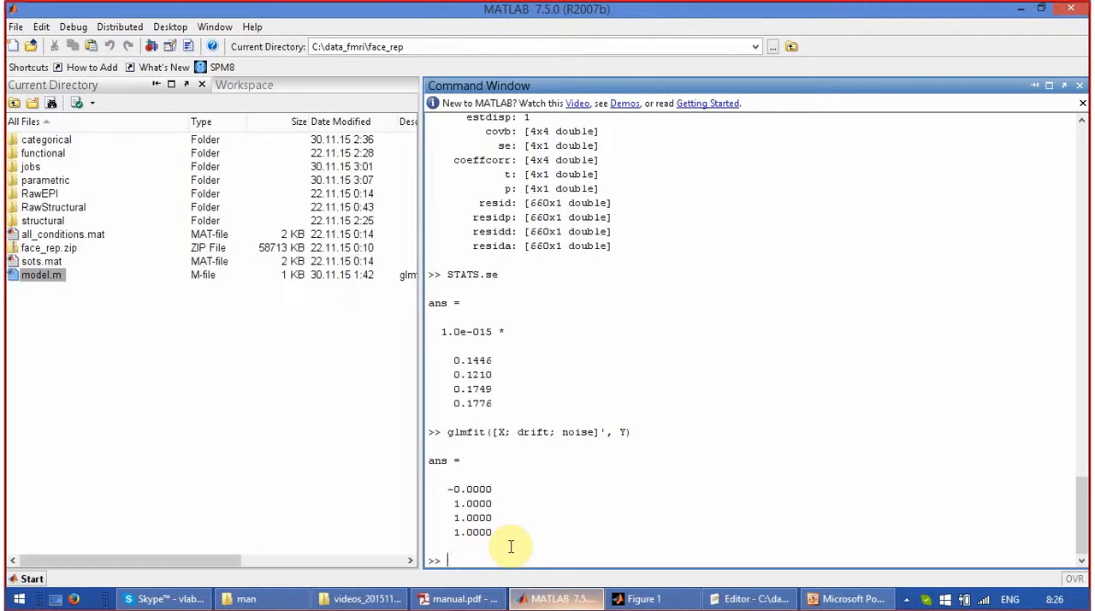
mouse_move(530, 438)
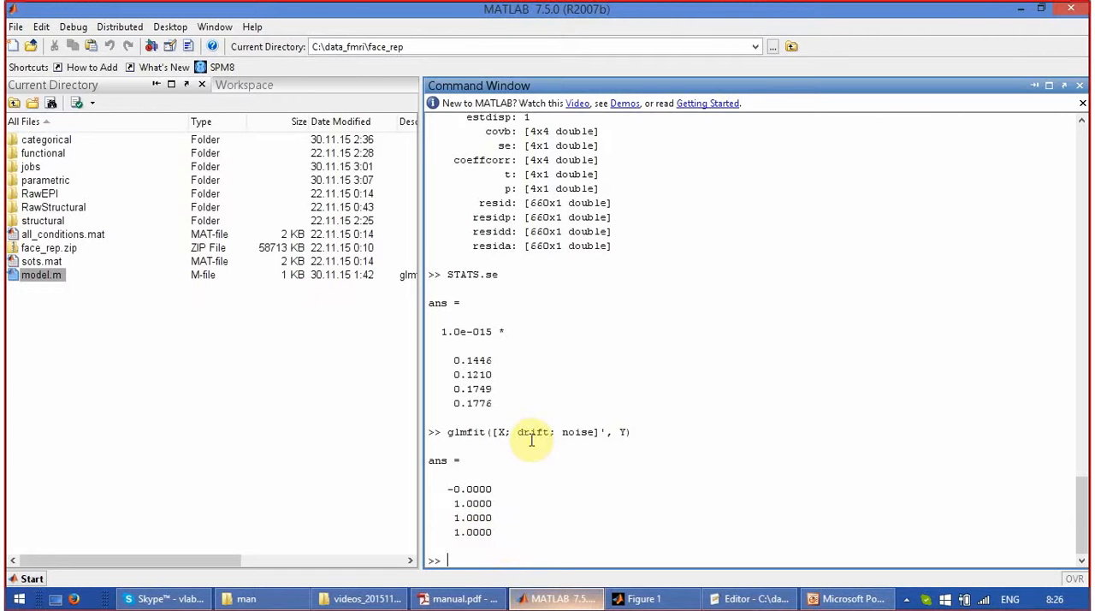
mouse_move(589, 498)
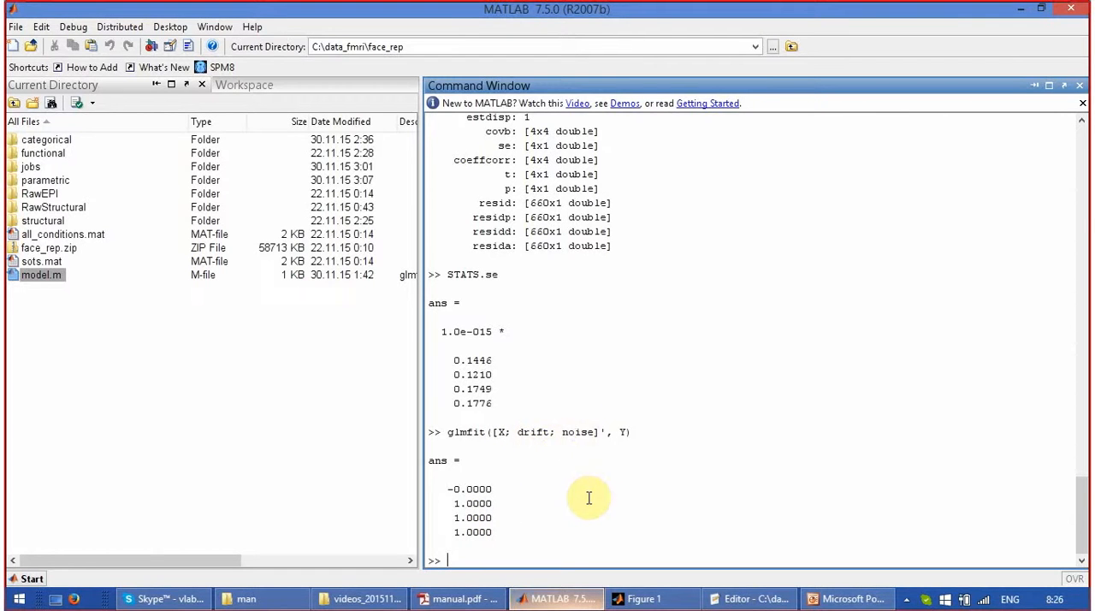
mouse_move(585, 497)
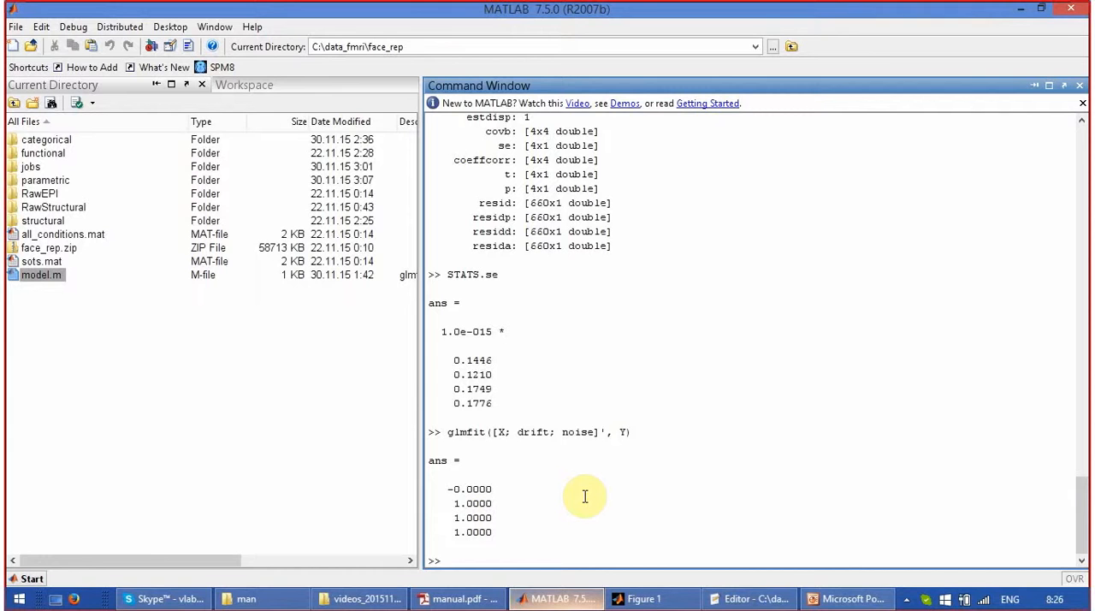
Rerun the fit as glmfit([X; drift]', Y) without noise, giving about 0.51, 1.02, 1.00.
text(glmfit([X; drift; noise]', Y))
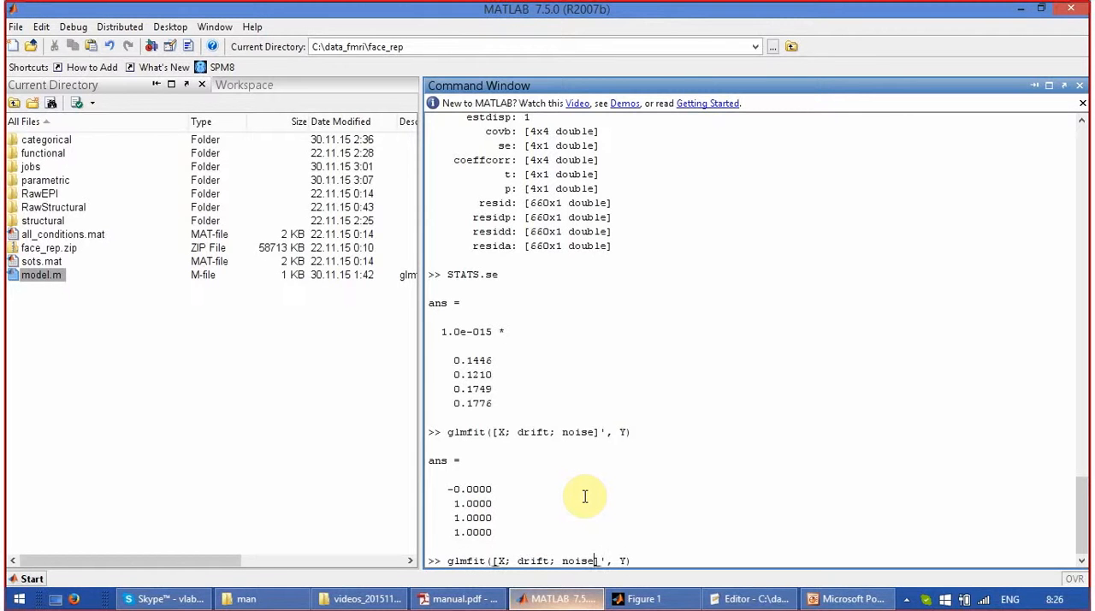
key(BackSpace)
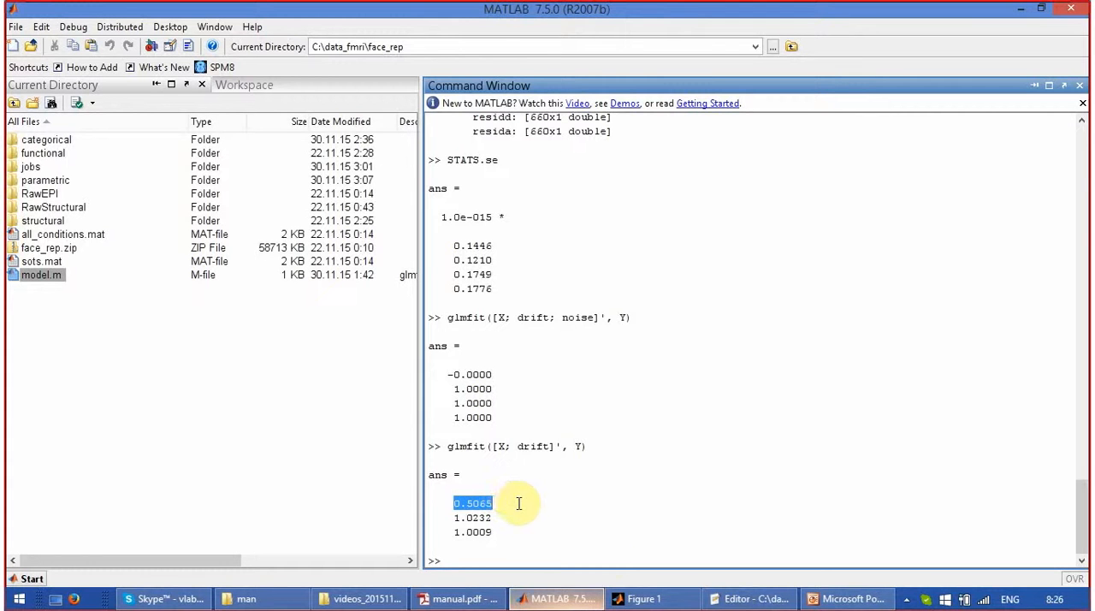
click(652, 599)
text(glmfit([X; drift; noise]',)
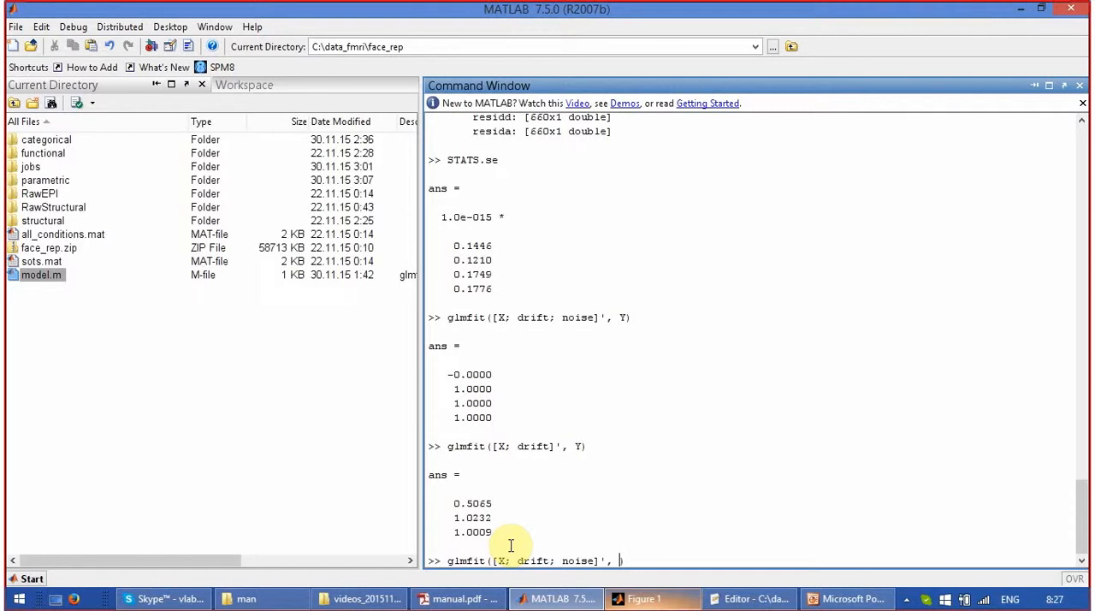
Run glmfit([X; drift; noise]', X), returning 1 for X and 0 elsewhere.
text(X))
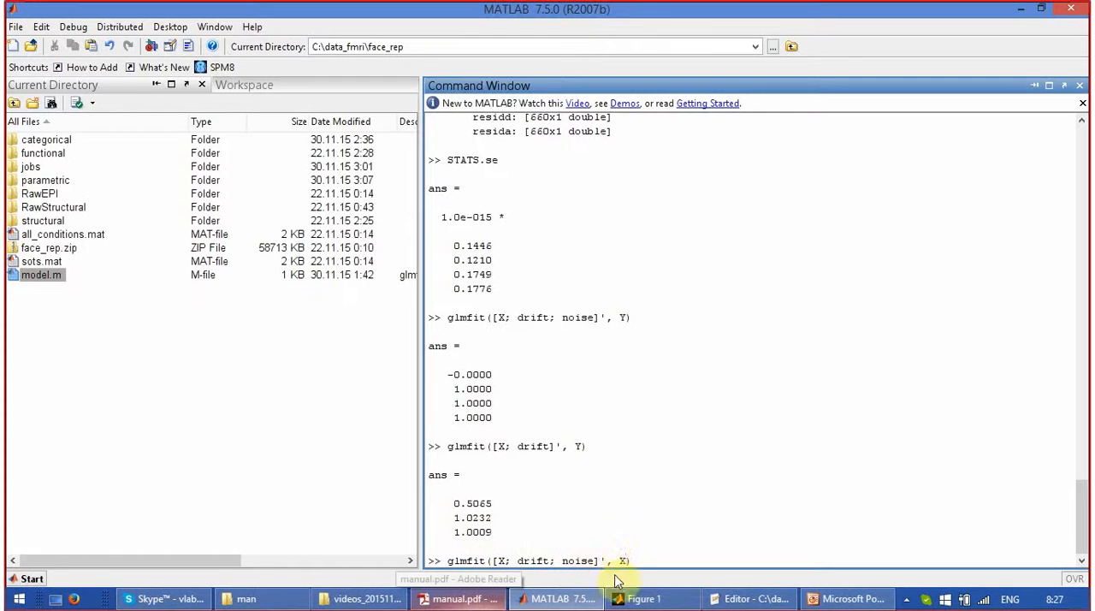
mouse_move(633, 562)
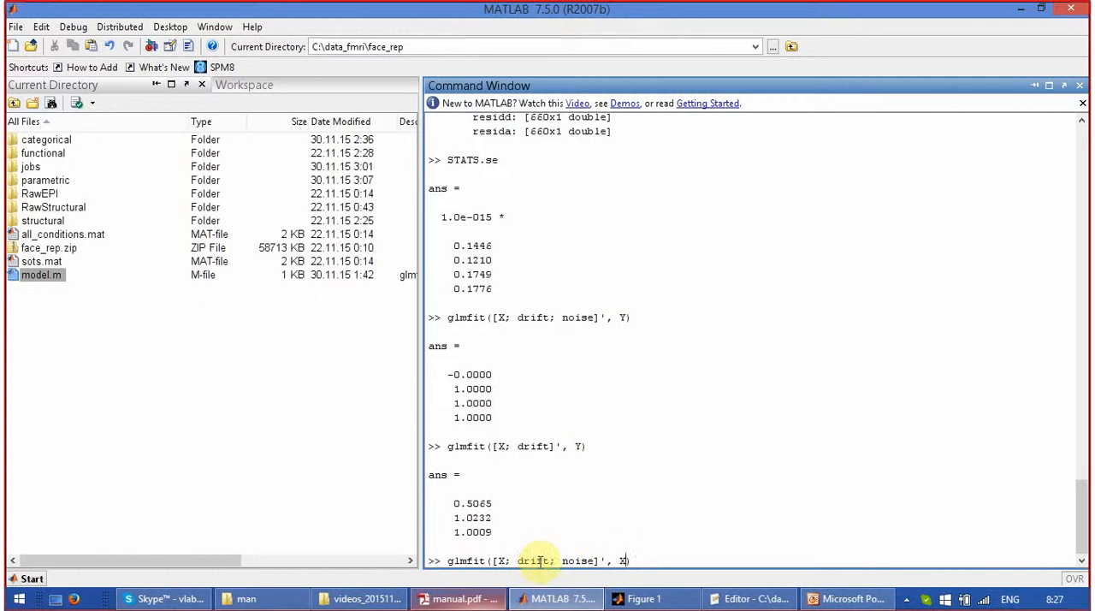
mouse_move(578, 561)
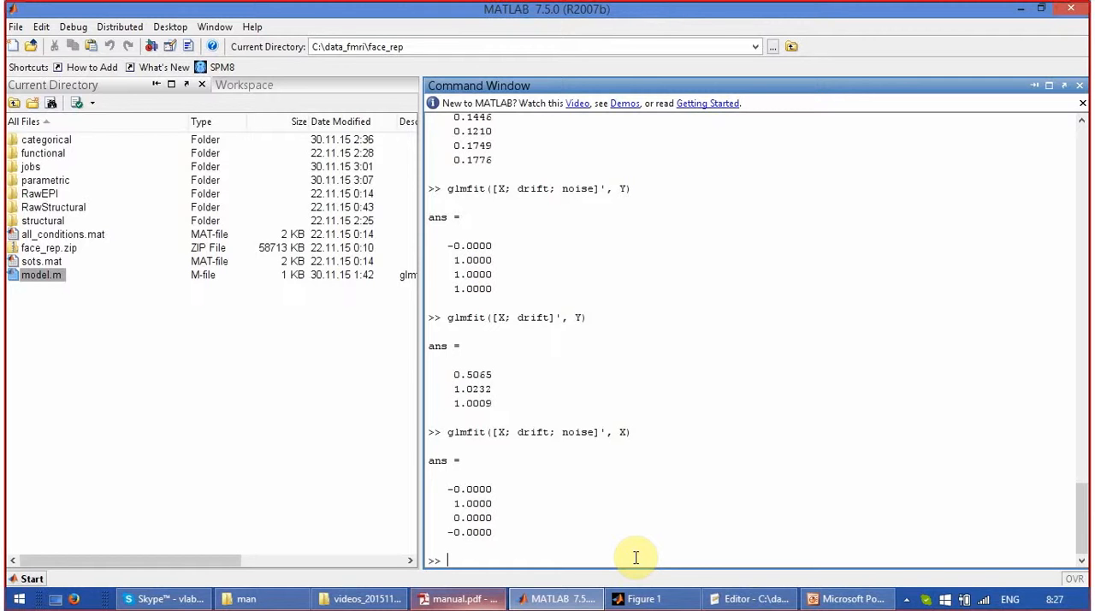
text(glmfit([X; drift; noise]', X))
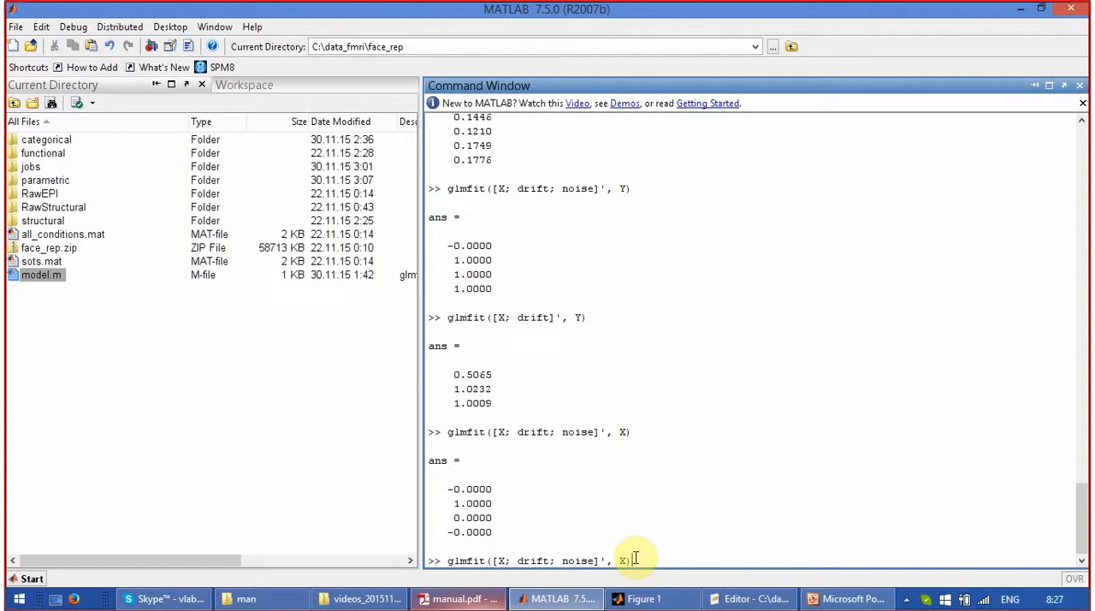
Change the response to drift and run glmfit([X; drift; noise]', drift), giving 0, 0, 1, 0.
key(BackSpace)
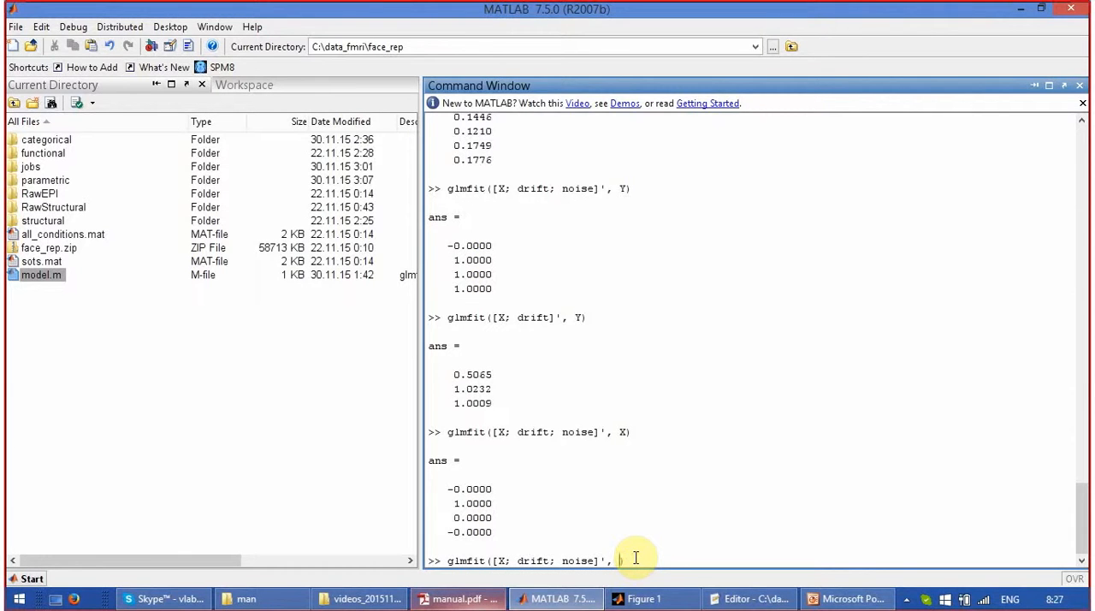
text(dr)
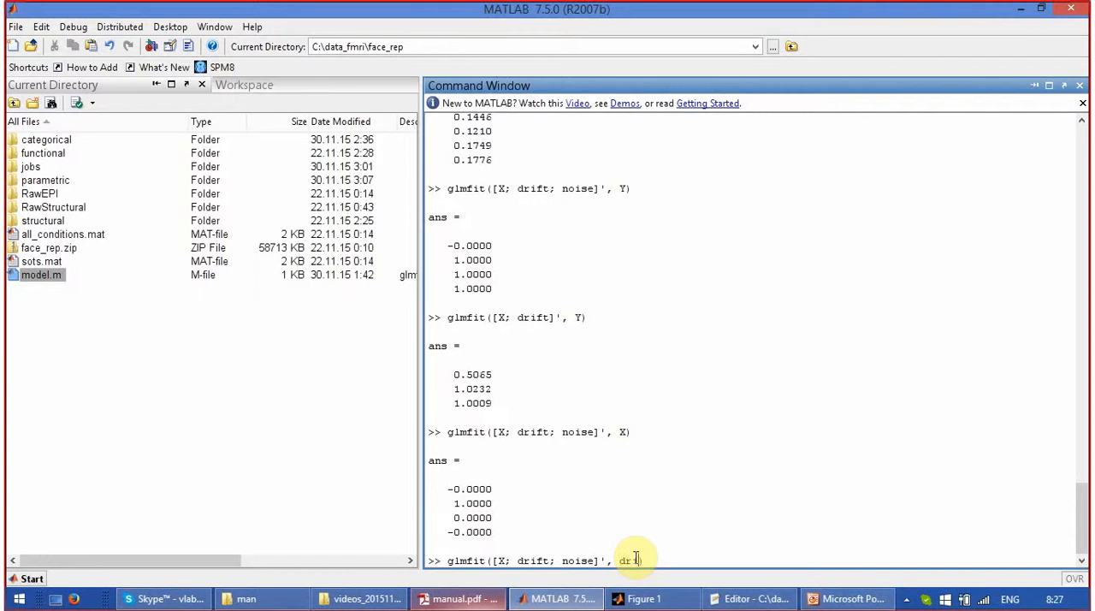
text(ft))
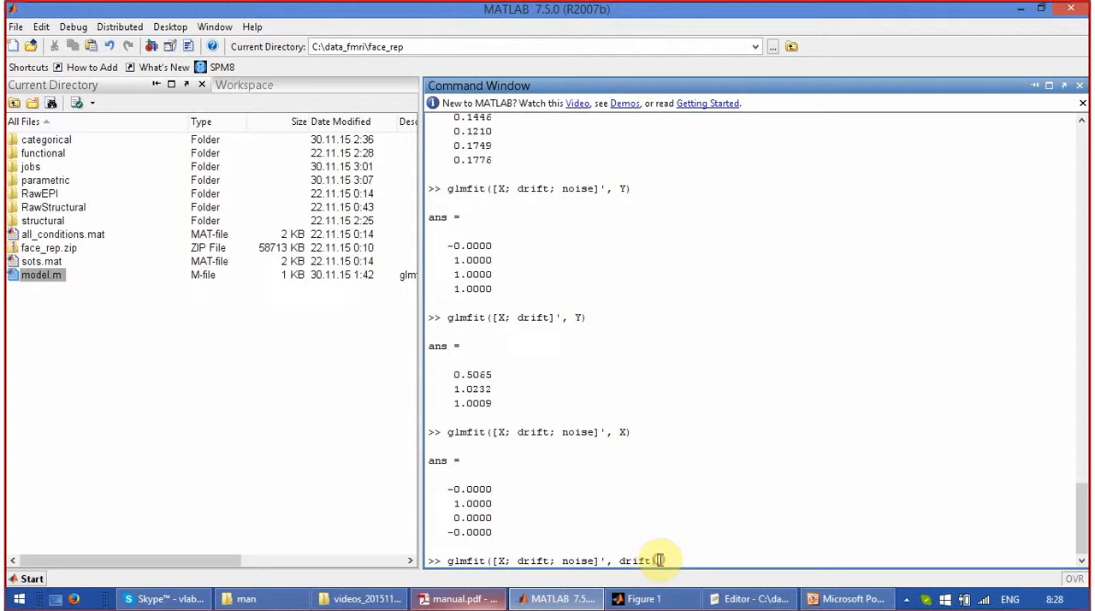
text())
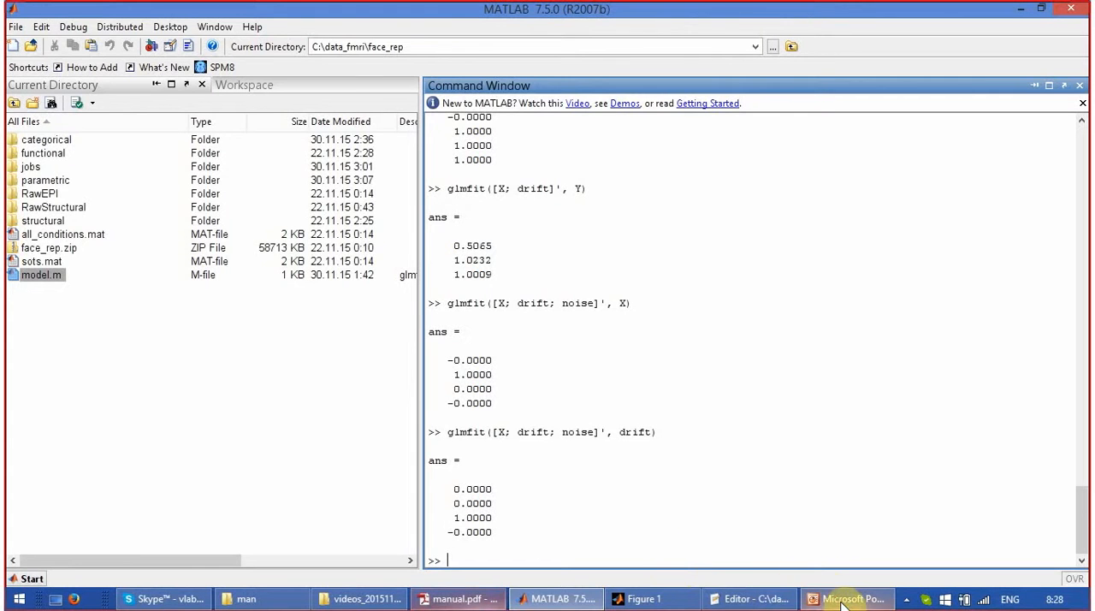
Show the PowerPoint slide on glmfit(X, Y) intercept and slope, then return to MATLAB.
click(847, 599)
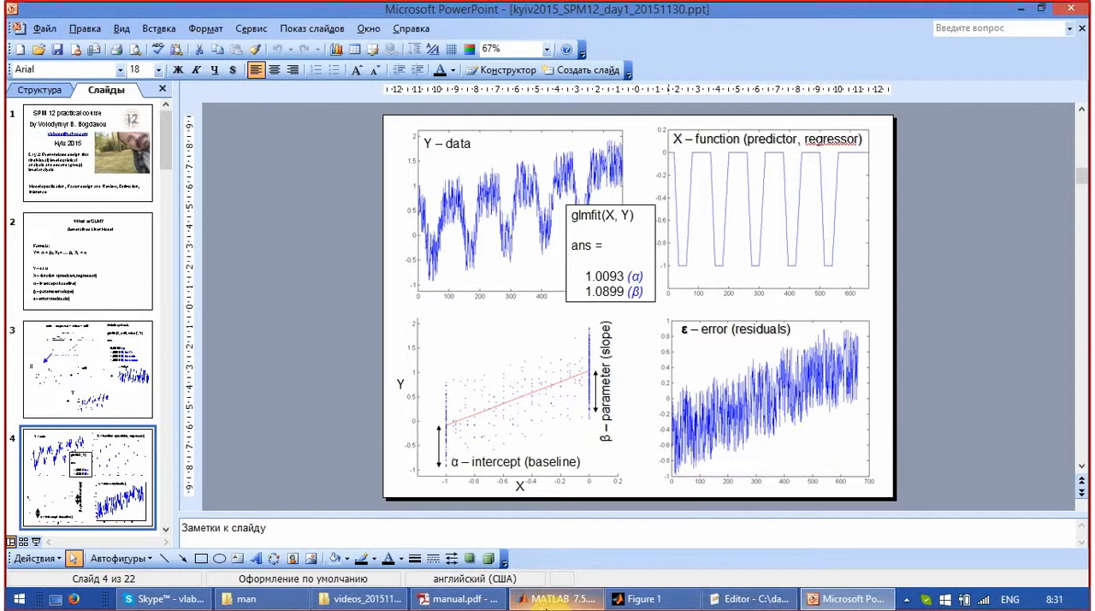
click(554, 599)
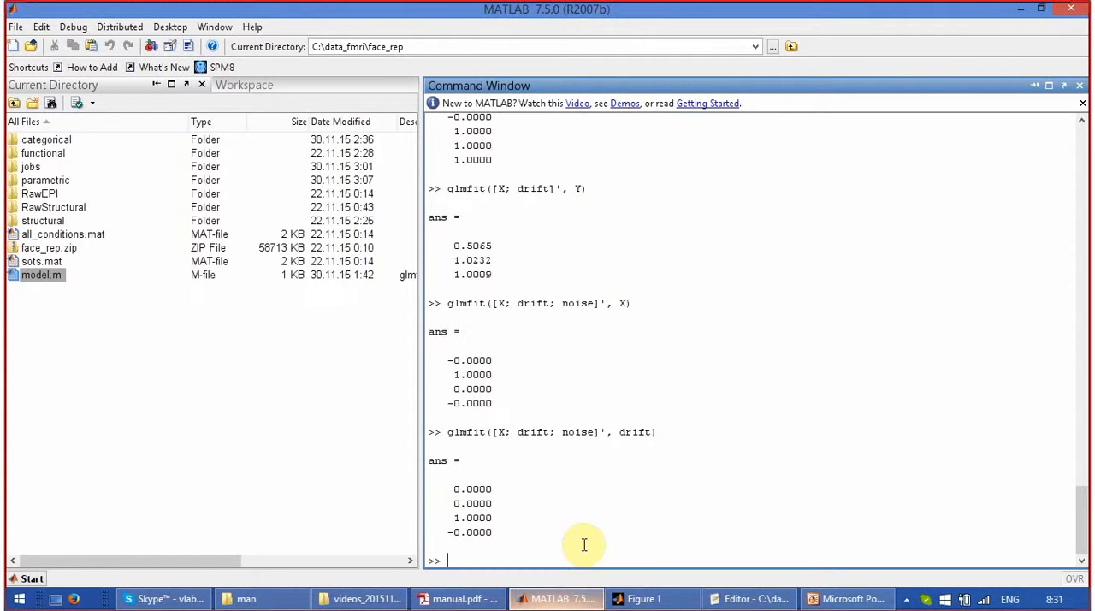
Run glmfit(X, Y) on X alone, returning intercept 1.0453 and slope 1.1397.
text(glmfit([X; drift; noise]', drift))
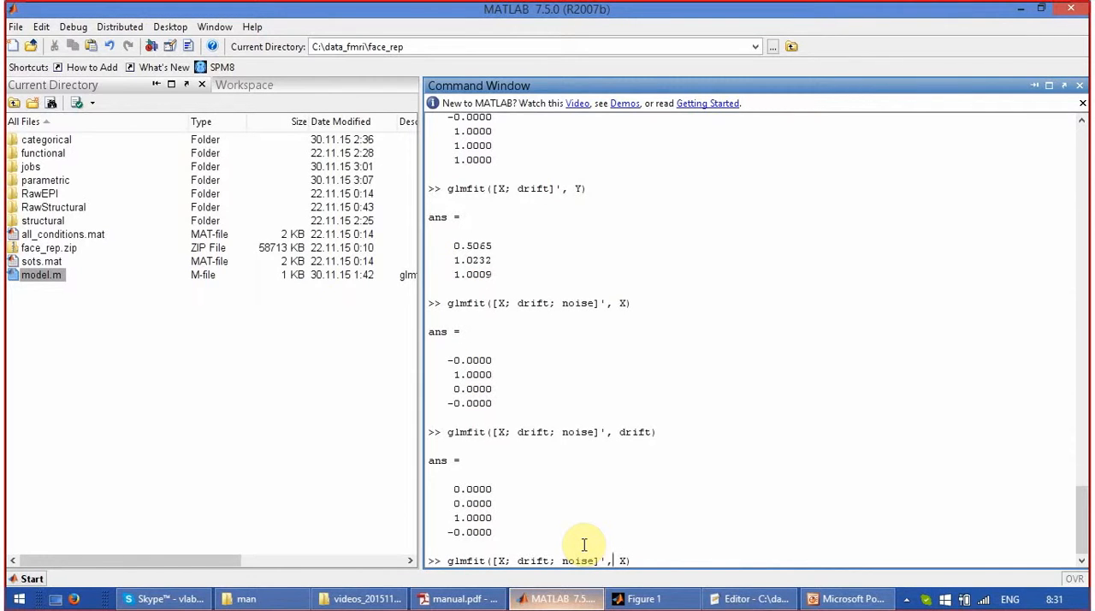
text(Y)
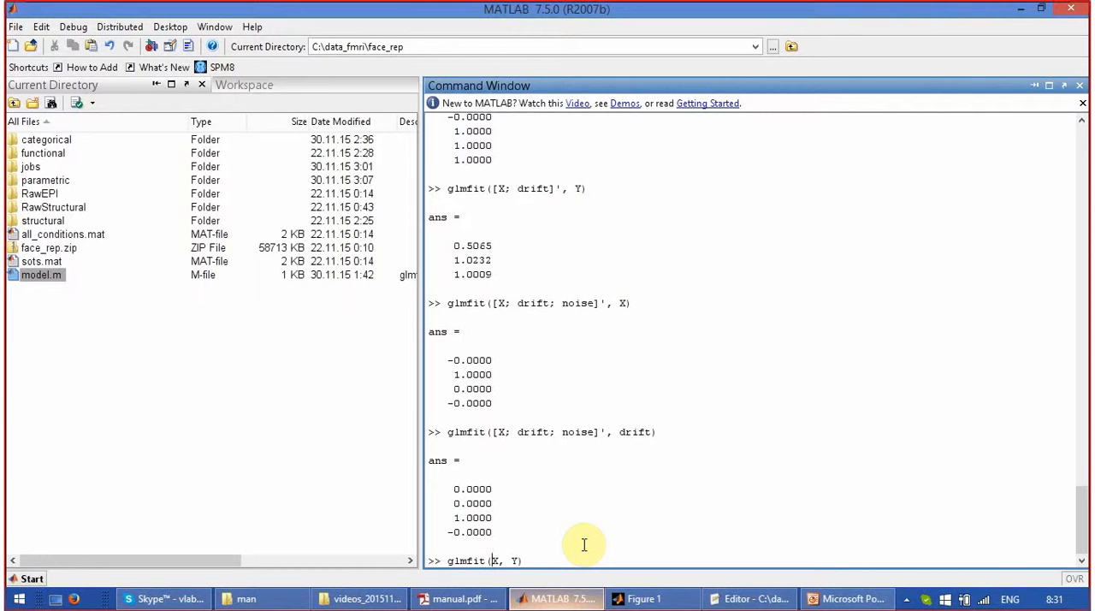
key(enter)
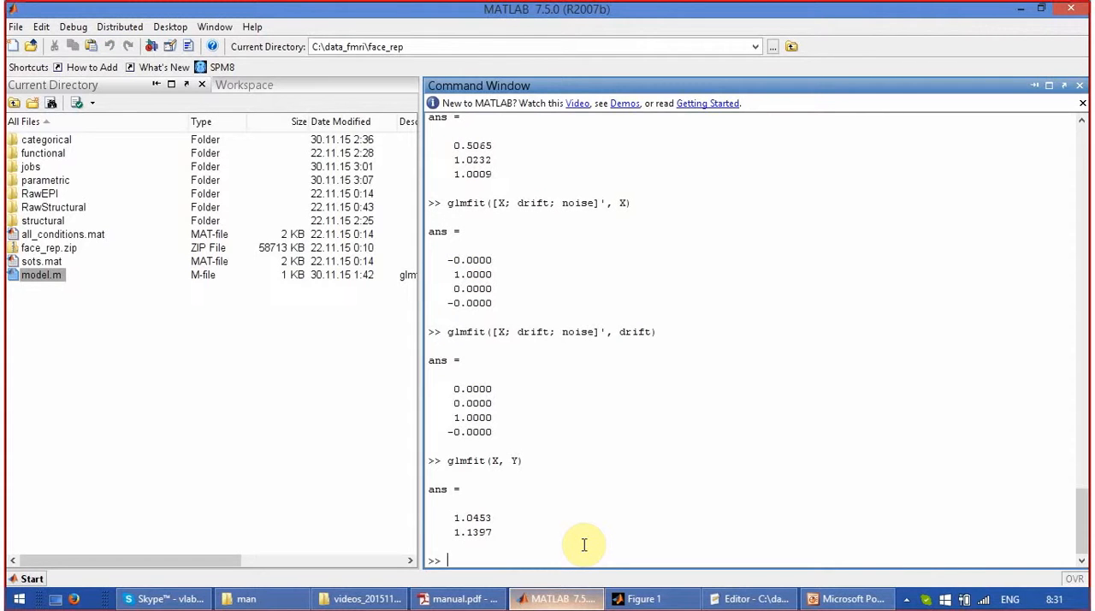
mouse_move(483, 532)
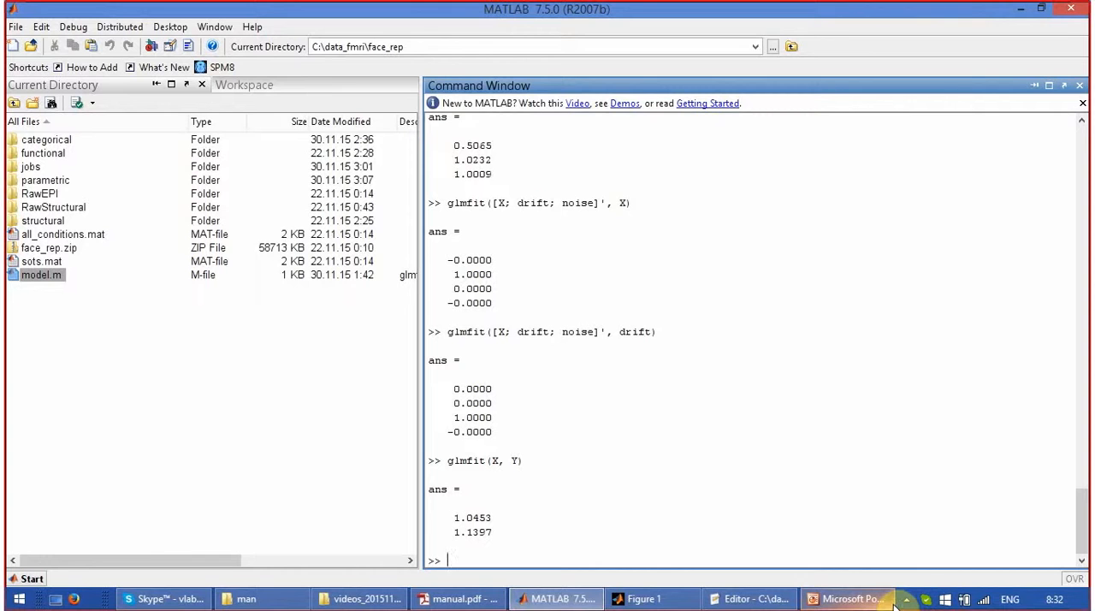
mouse_move(853, 599)
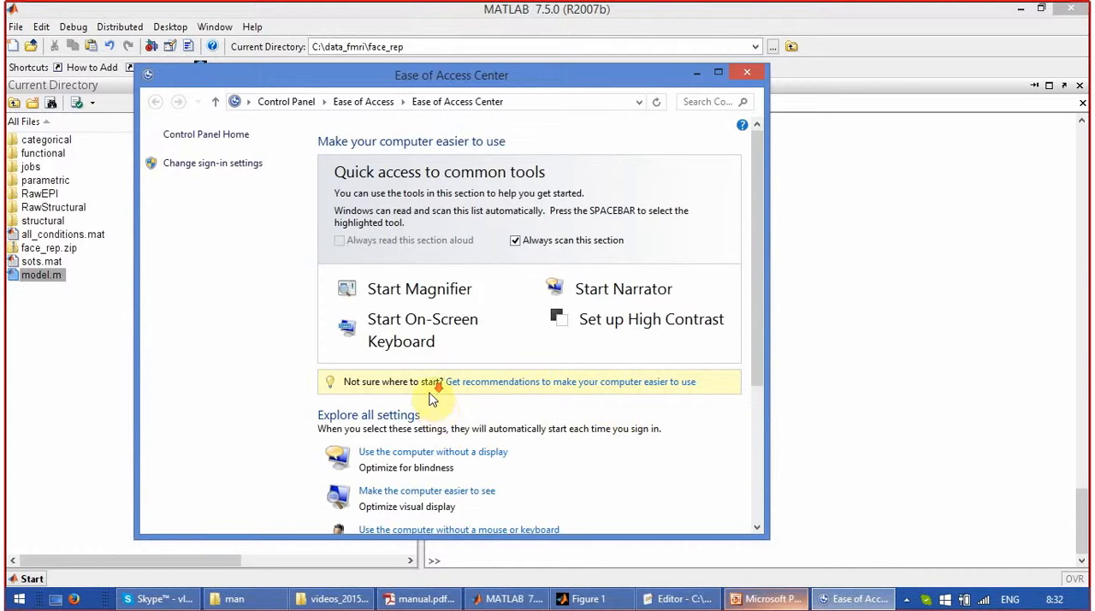
Start Windows Magnifier from the Ease of Access Center to enlarge the MATLAB output.
scroll(down, 3)
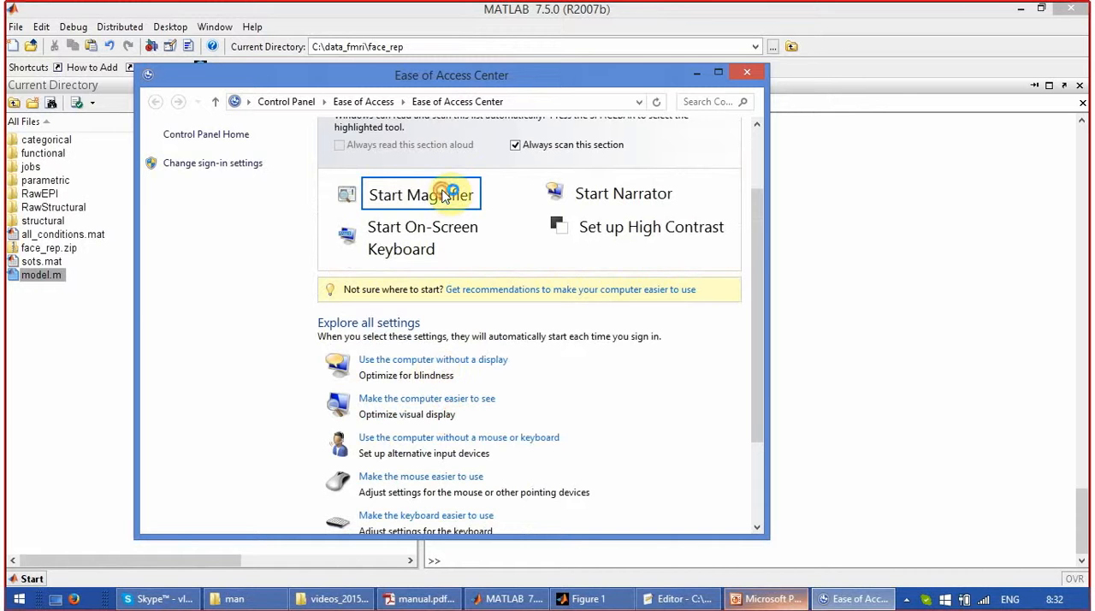
click(421, 193)
text(glmfit(X, Y)
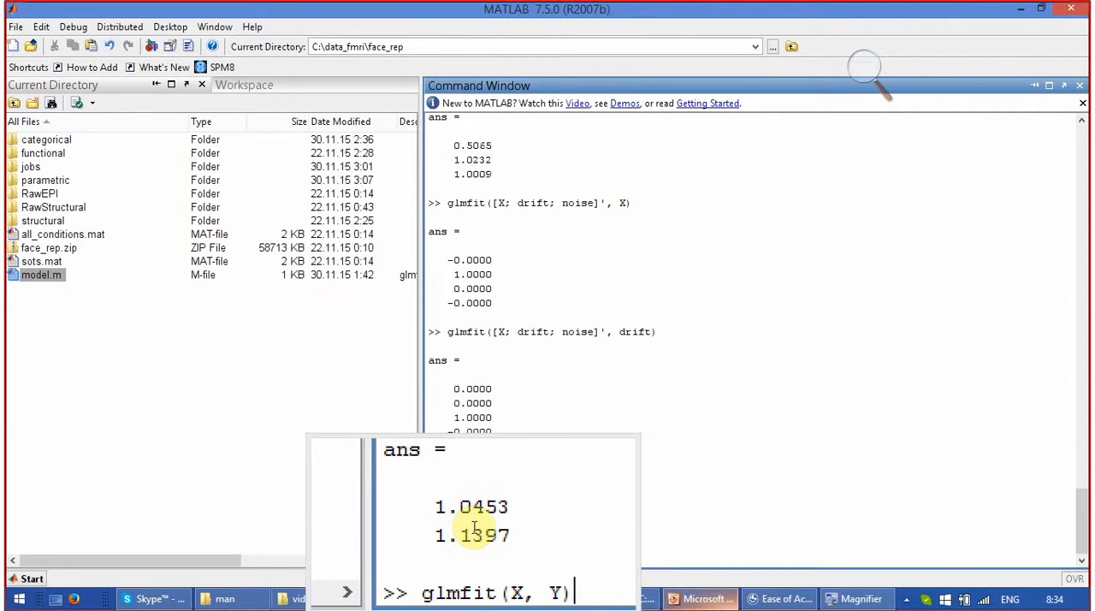
Run [B,DEV,STATS]=glmfit(X, Y), showing deviance 105.3495 and the STATS structure.
text([X; drift;)
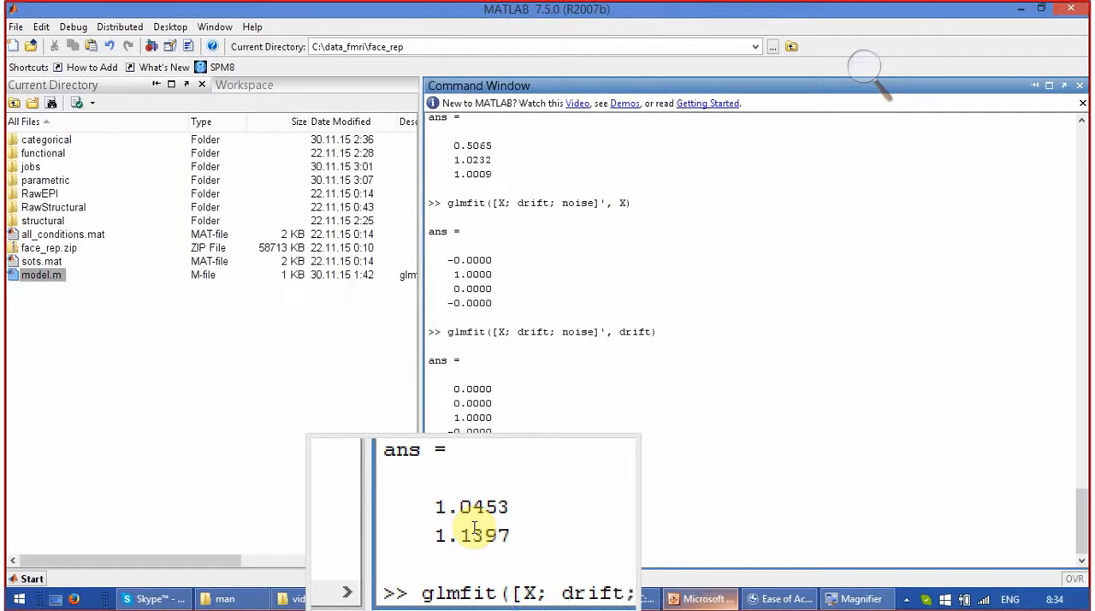
text(STATS.se)
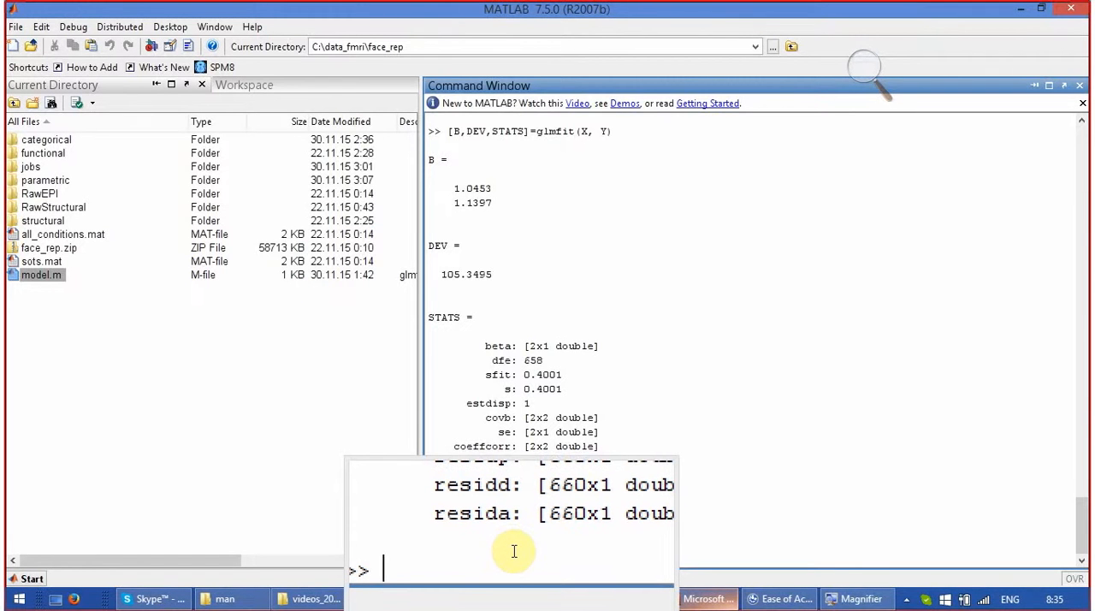
text(S)
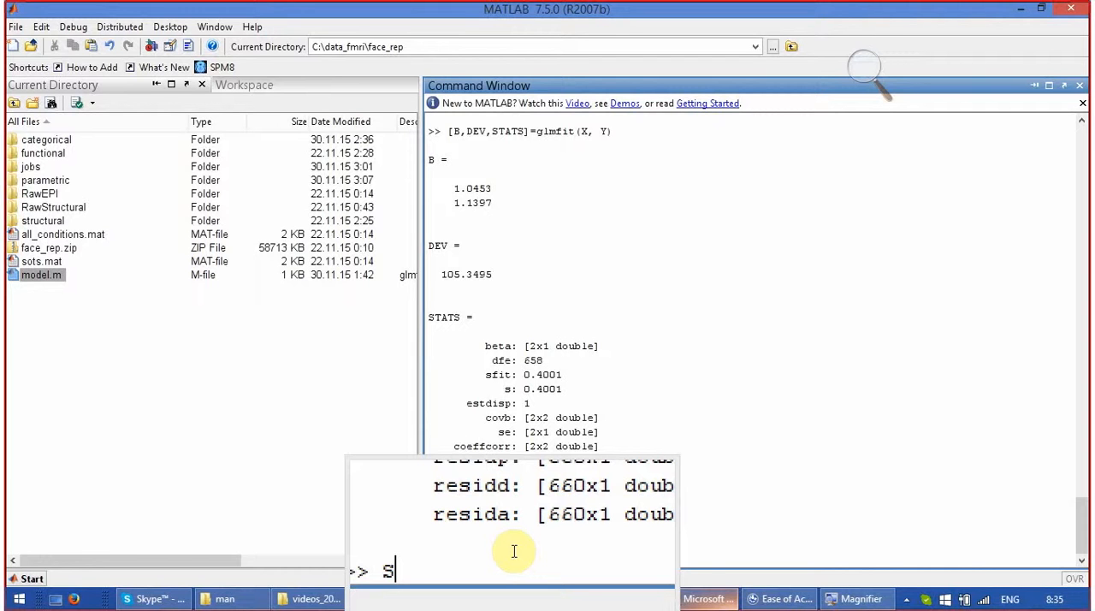
Display STATS.se, the fit's standard errors of about 0.0197 and 0.0373.
text(TATS)
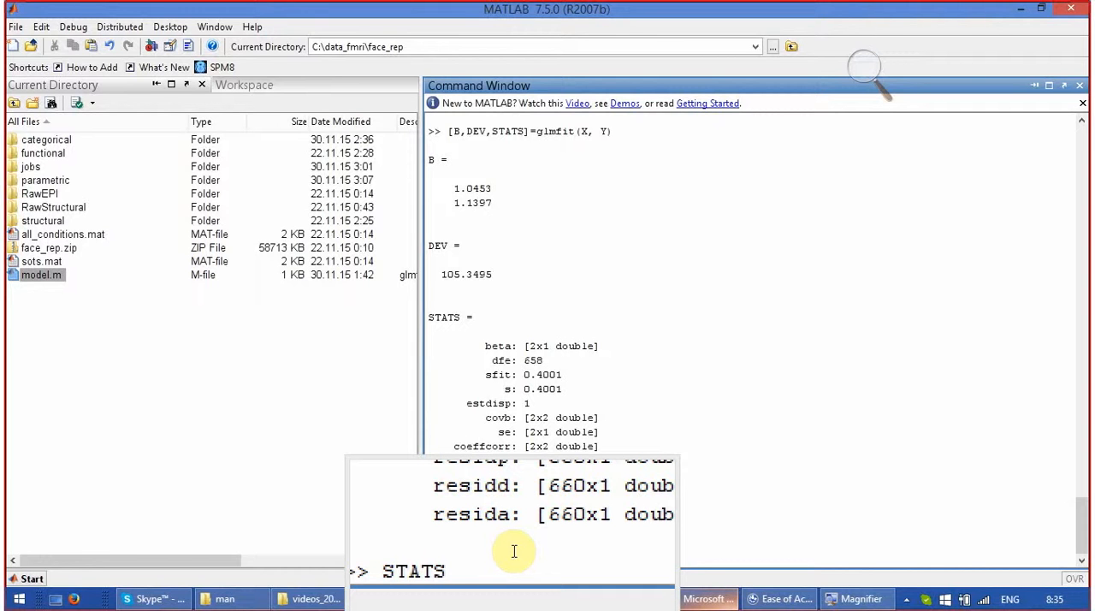
text(.)
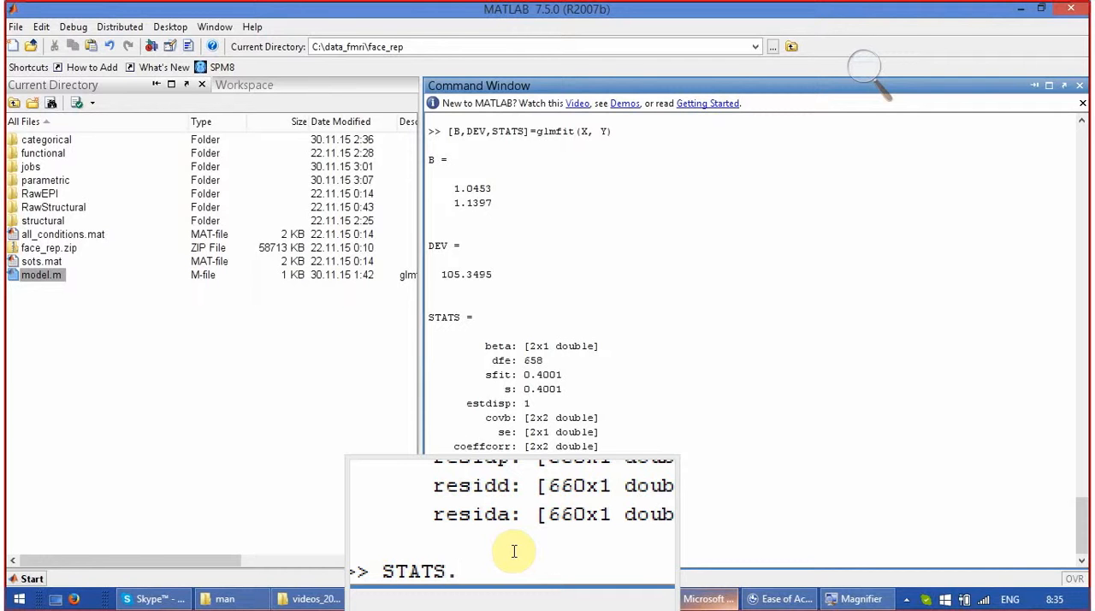
text(.se)
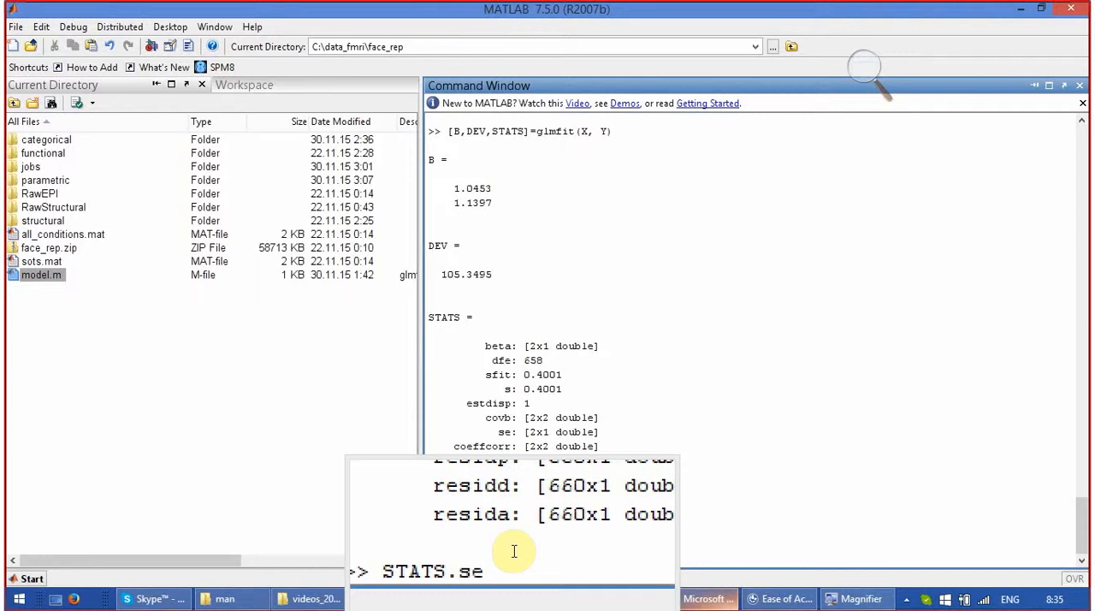
key(Return)
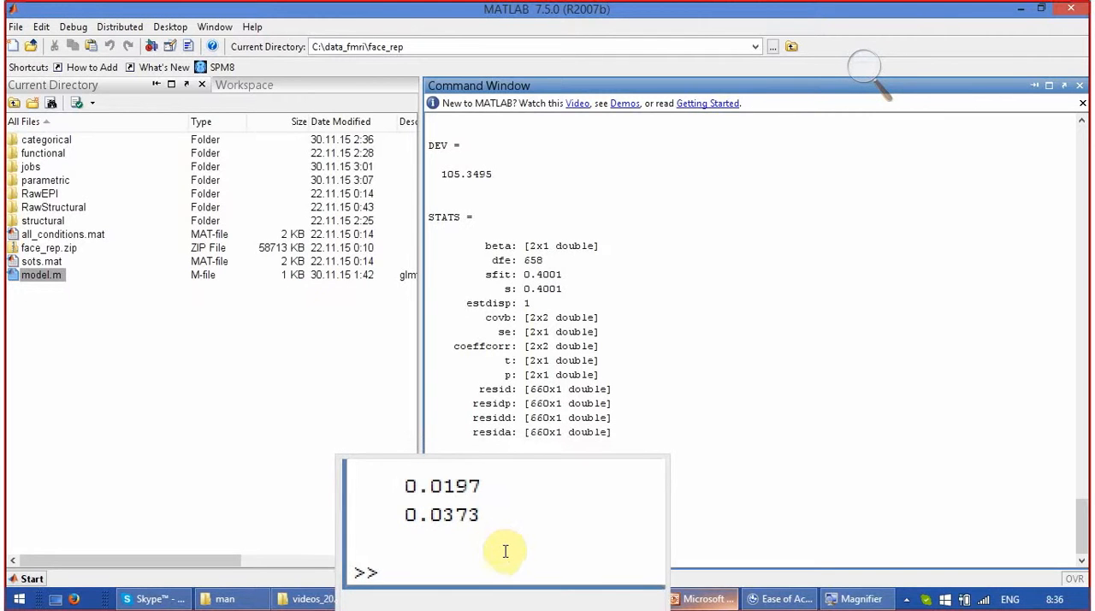
Run [B,DEV,STATS]=glmfit([X; drift; noise]', Y), getting betas of about 0, 1, 1, 1 and near-zero deviance.
text([B,DEV,STATS]=glmfit()
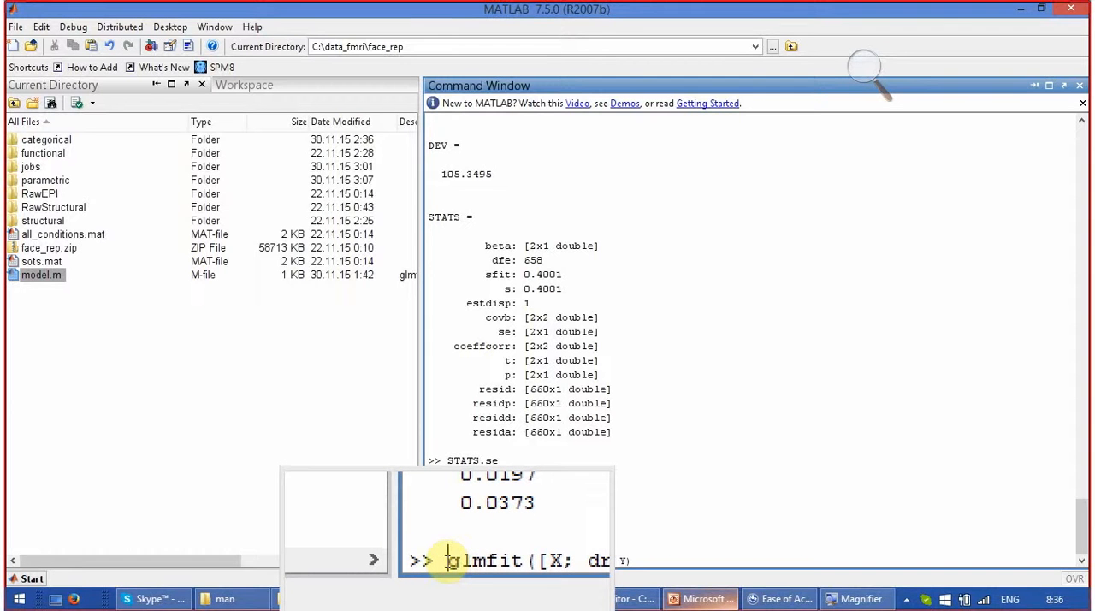
text([])
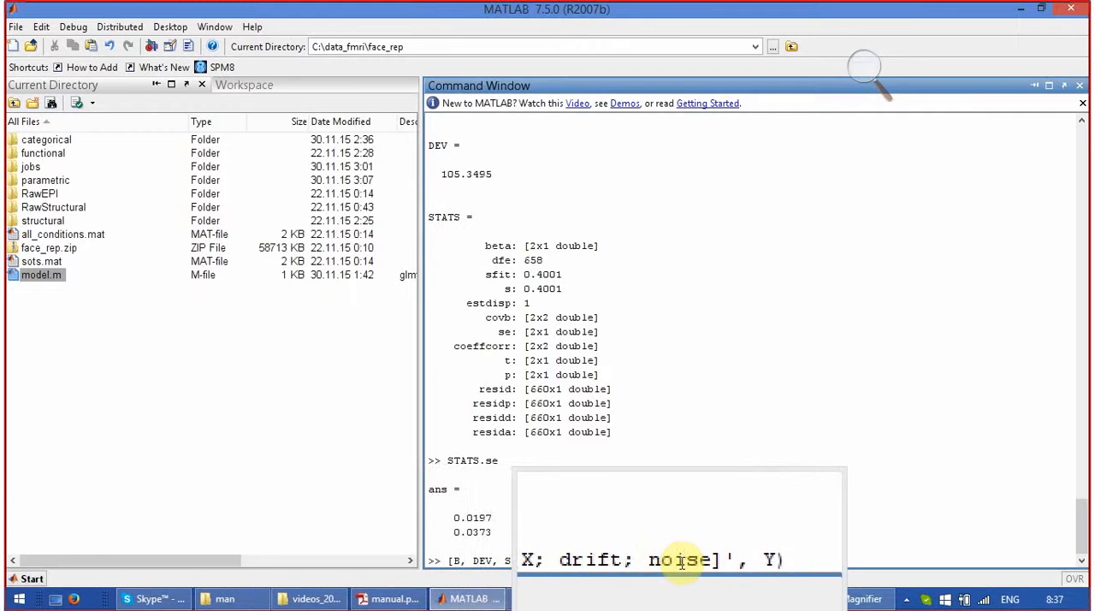
key(enter)
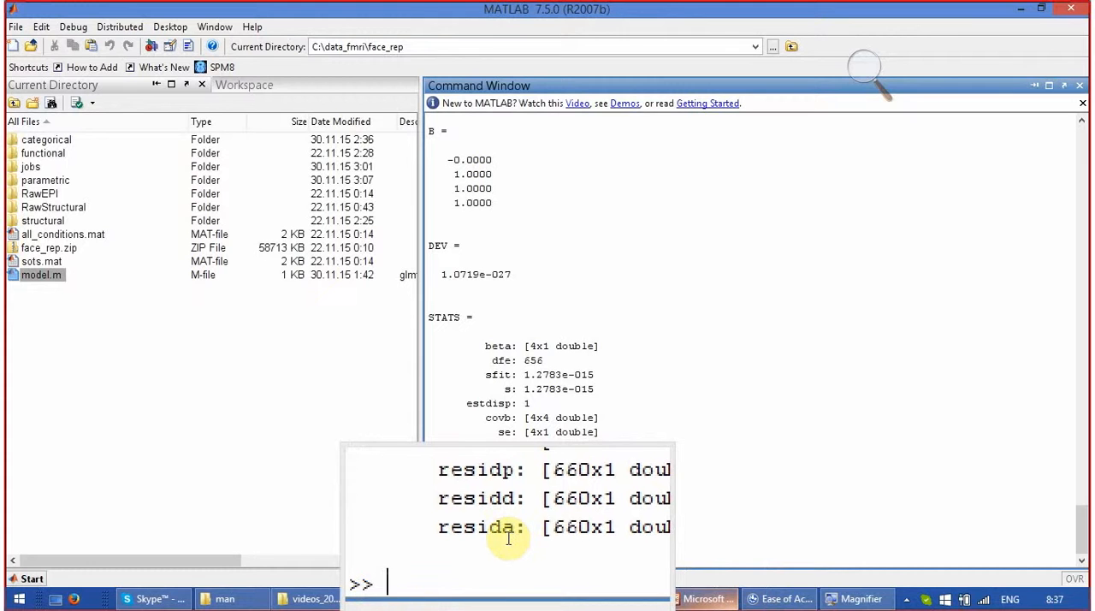
Display B and STATS.se, showing betas of about 1 with standard errors around 1e-15.
text(B)
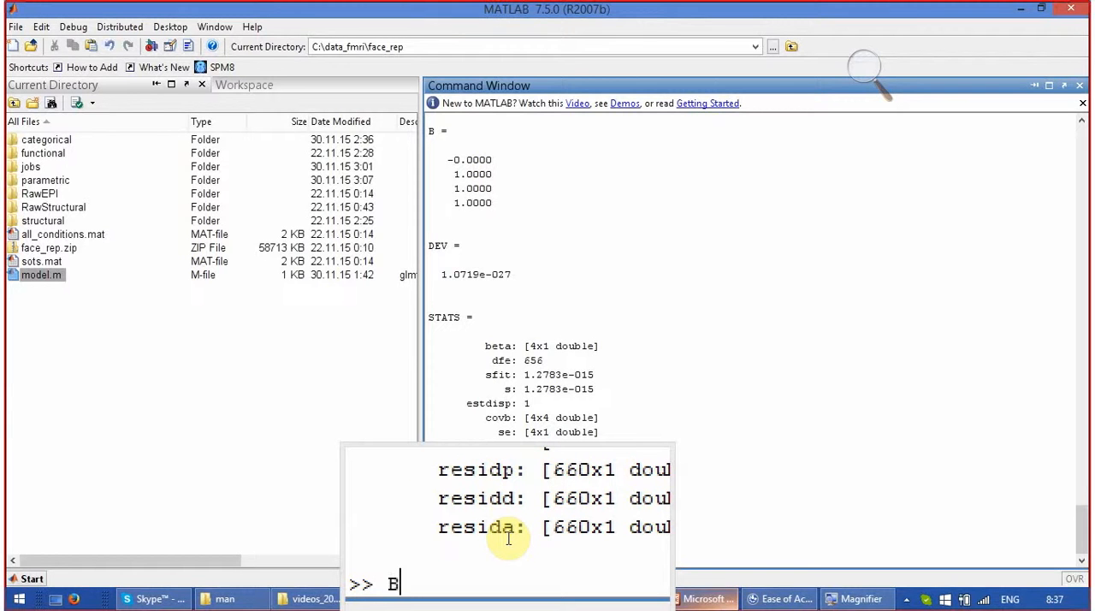
key(enter)
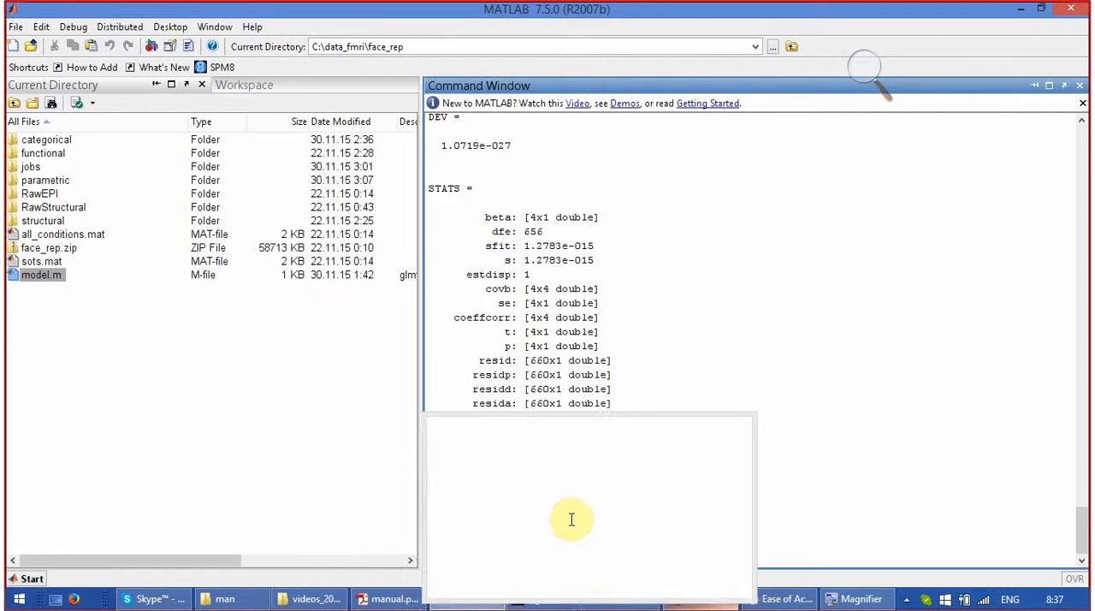
text(B)
text(STATS.se)
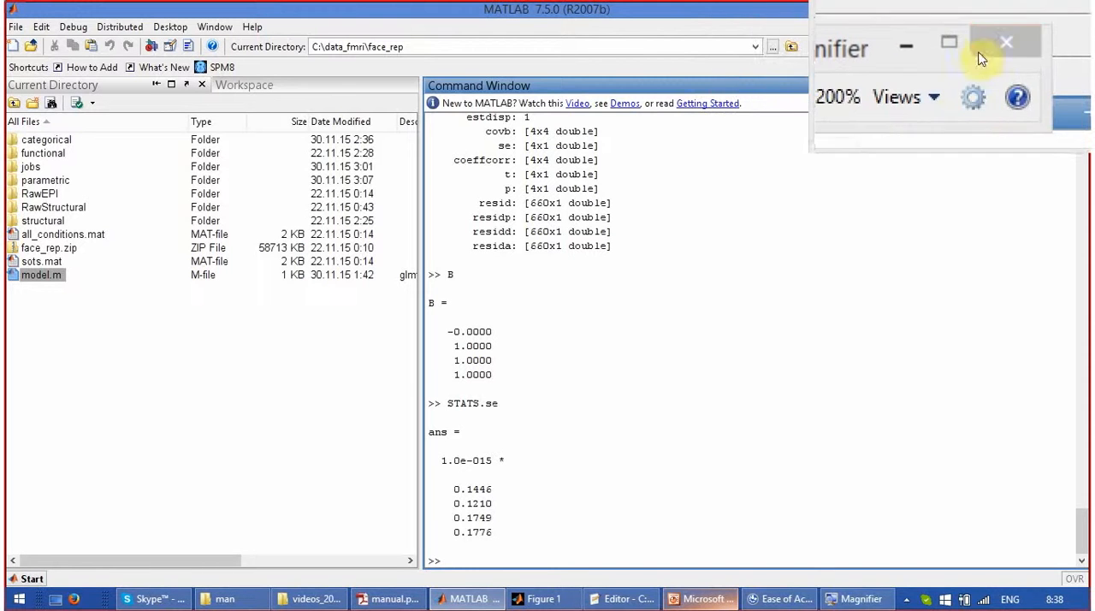
Close Windows Magnifier to reveal the full unmagnified command window with the final results.
click(1006, 43)
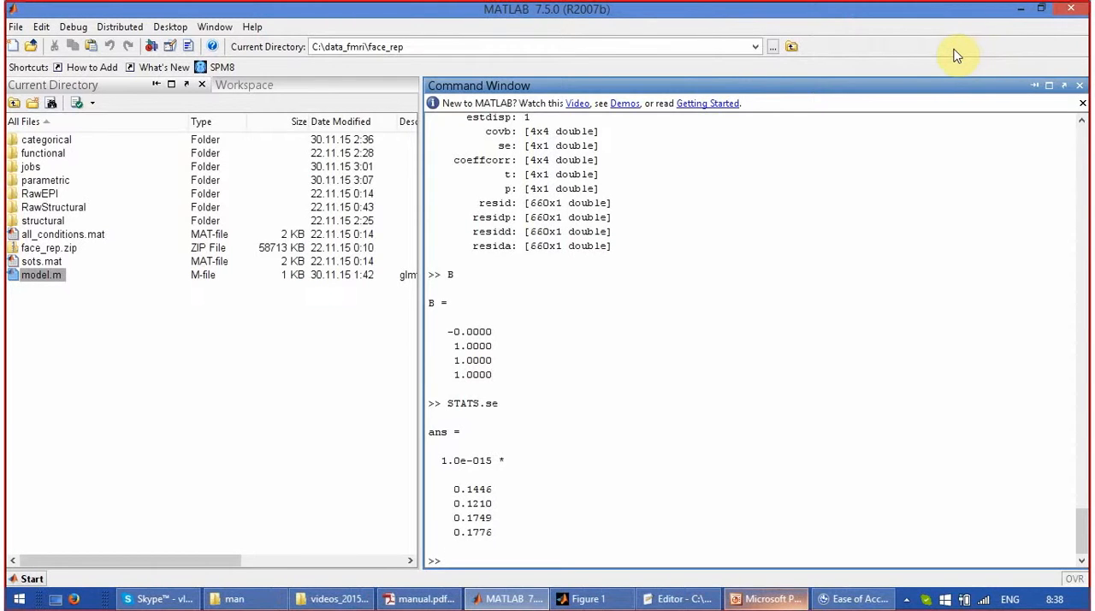
mouse_move(869, 326)
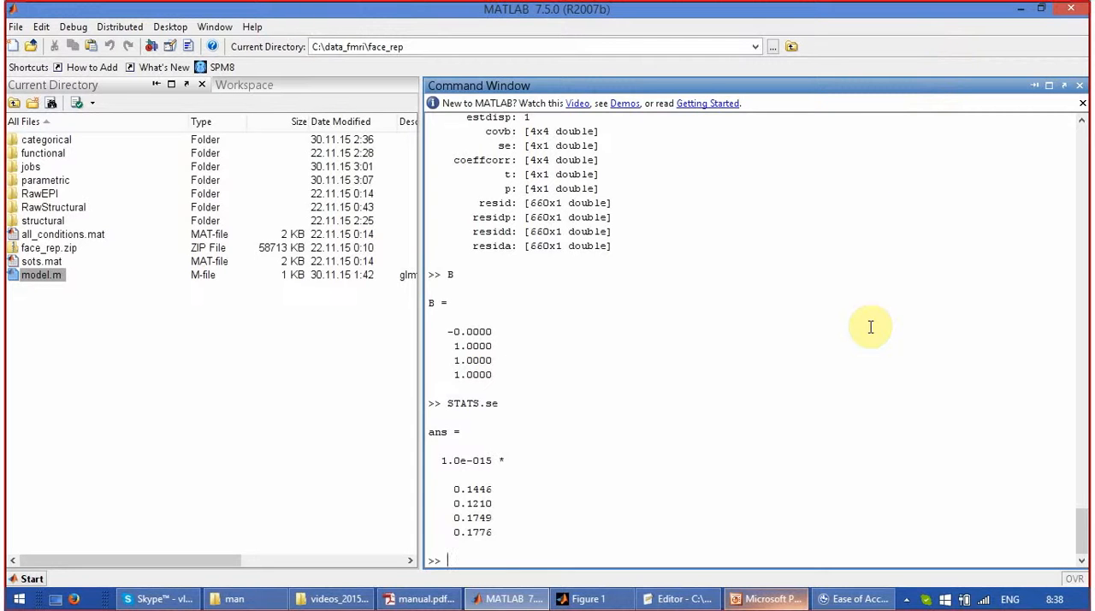
mouse_move(863, 595)
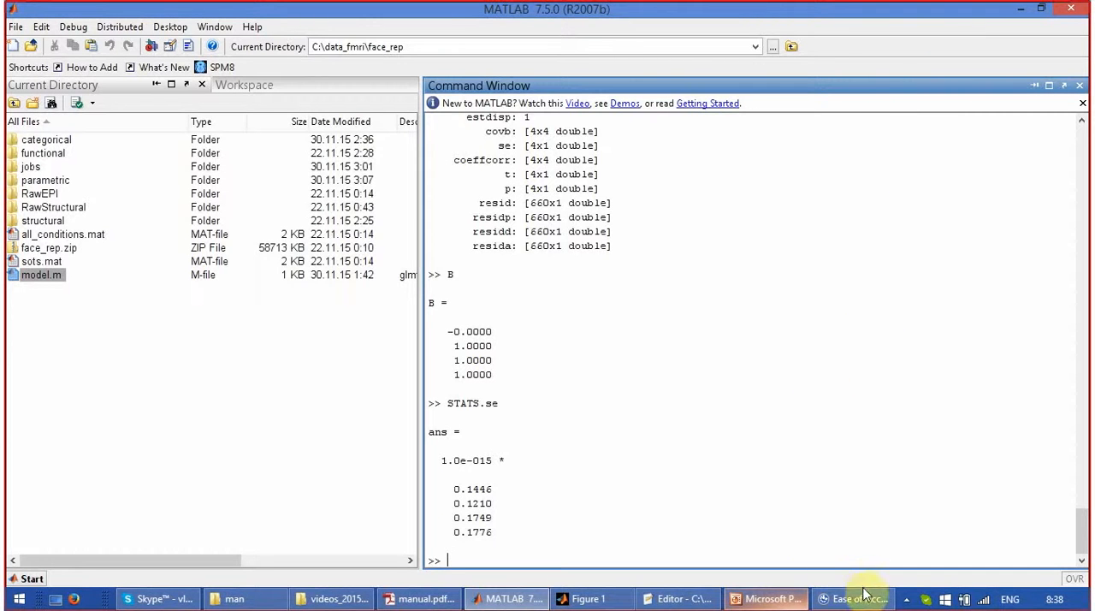